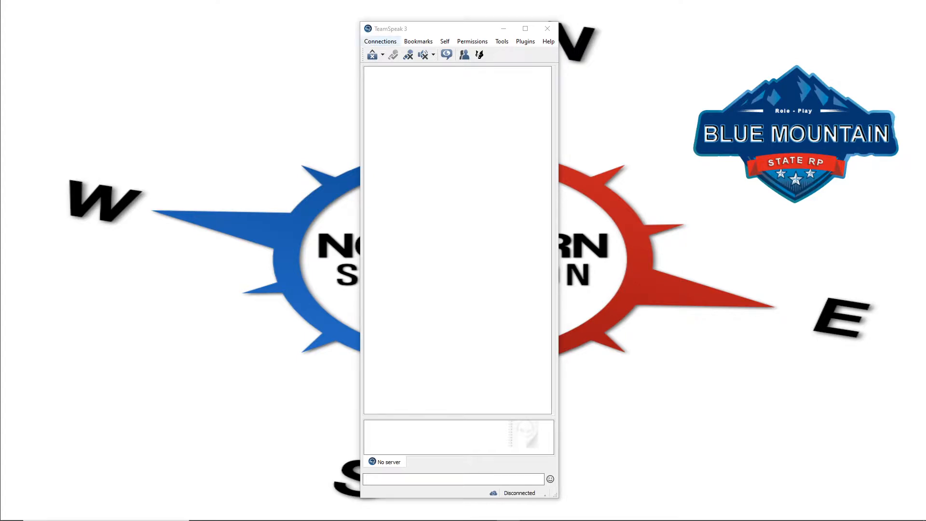
Connect to the TeamSpeak server from the Connections menu.
left_click(372, 54)
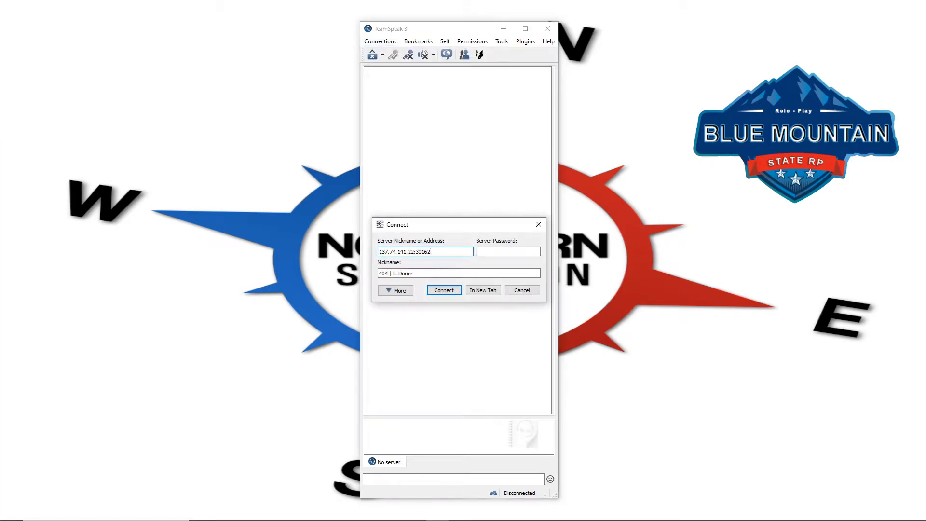
left_click(443, 289)
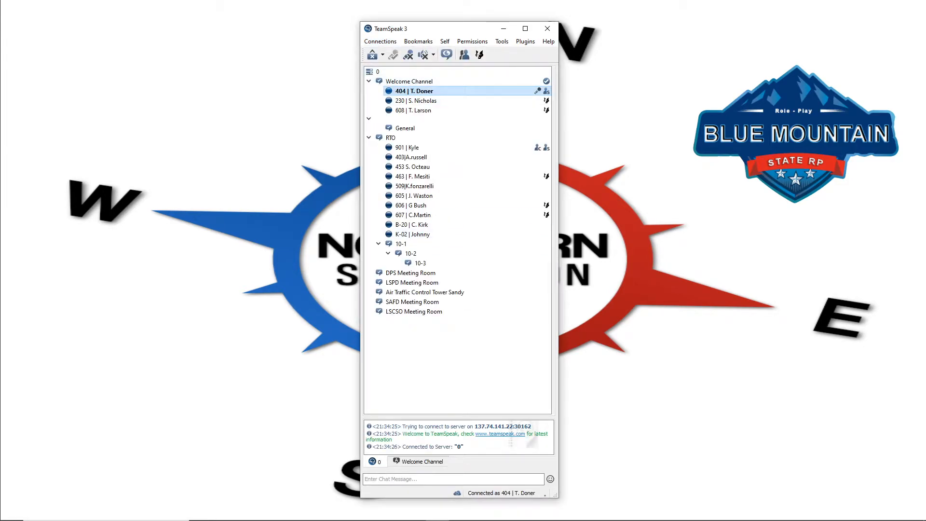
Remove the old Right Ctrl and F9 hotkeys in Options > Hotkeys, leaving only the mute toggles.
left_click(501, 40)
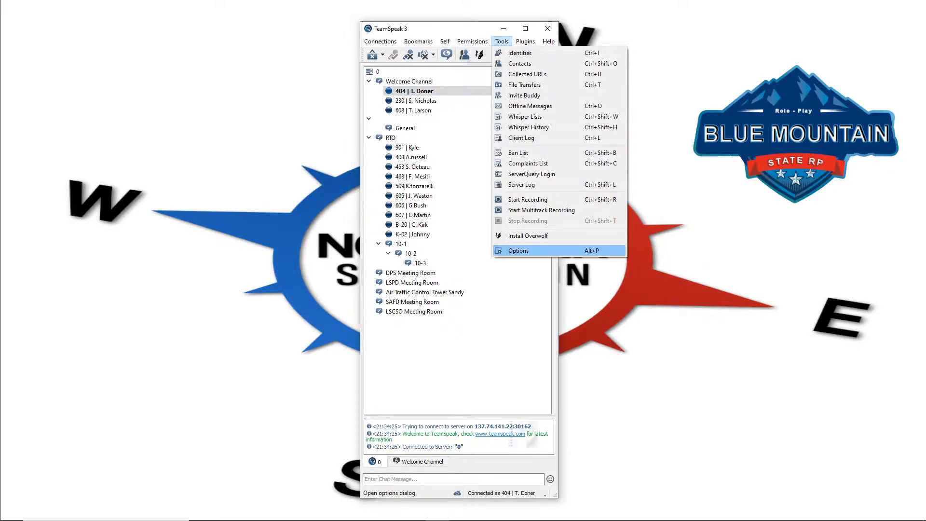
left_click(518, 251)
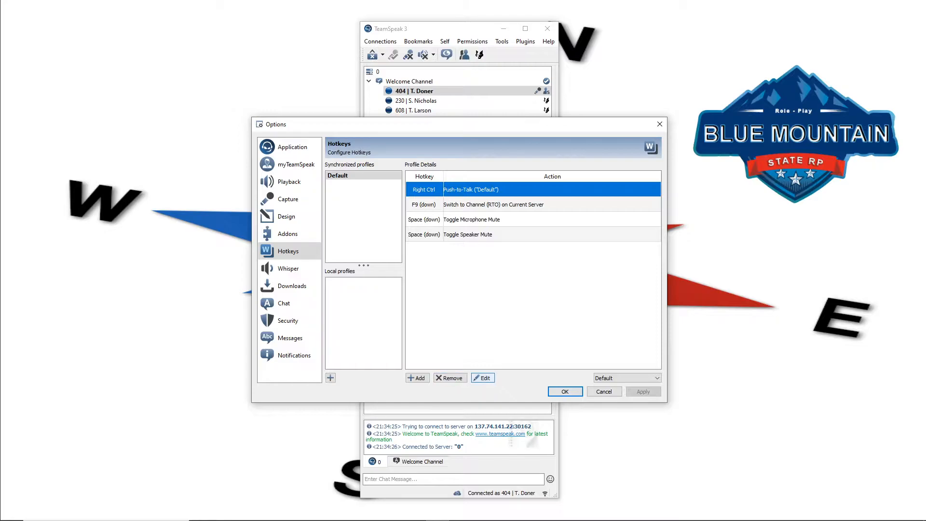
left_click(450, 378)
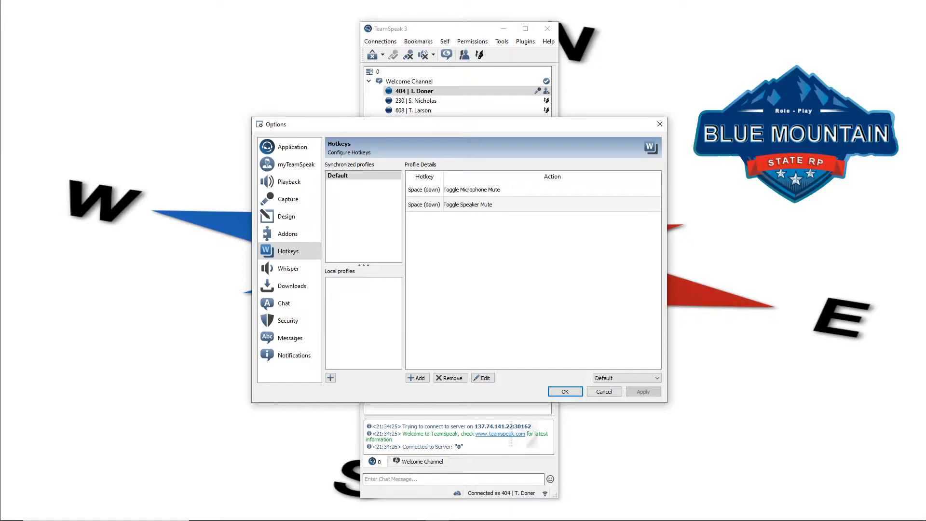
Add a Push-to-Talk hotkey on Right Ctrl for the Default profile via the advanced actions list.
left_click(417, 378)
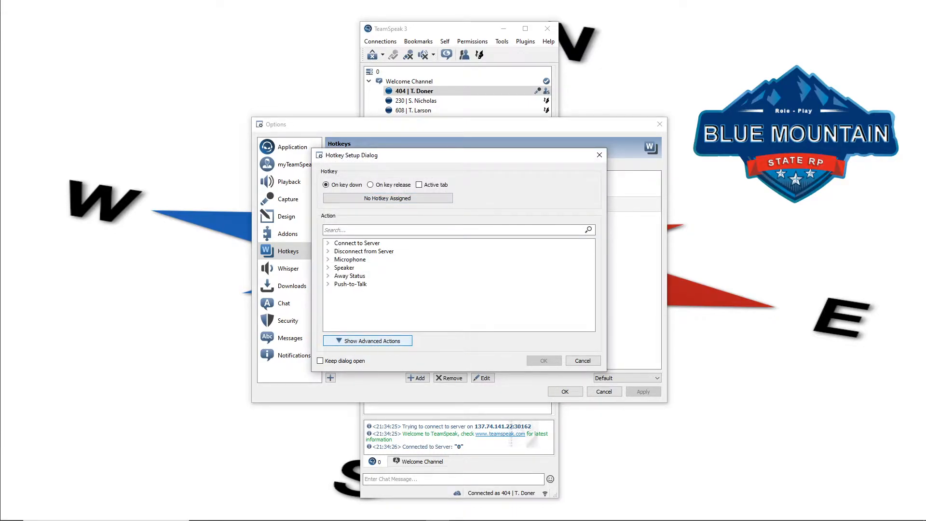
left_click(367, 341)
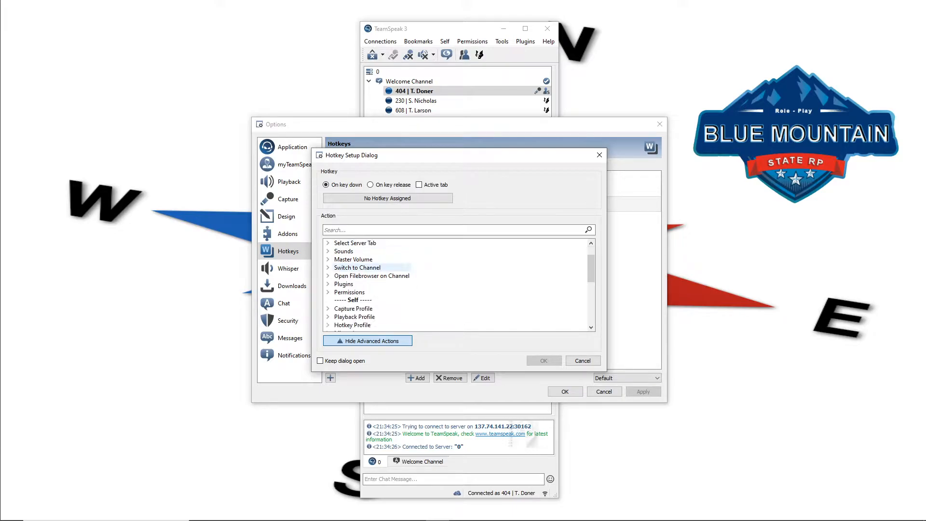
scroll("down", 3)
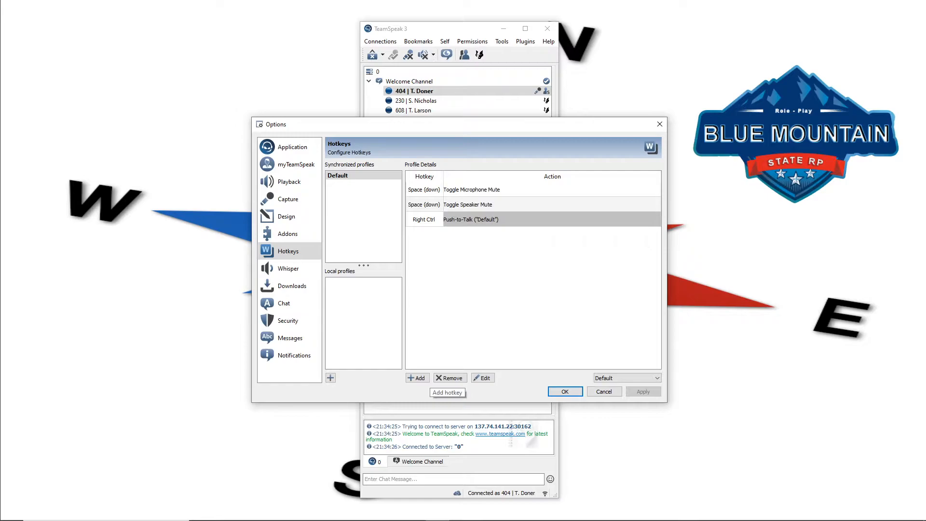
Add an F9 hotkey for Switch to Channel > RTO on Current Server.
left_click(416, 378)
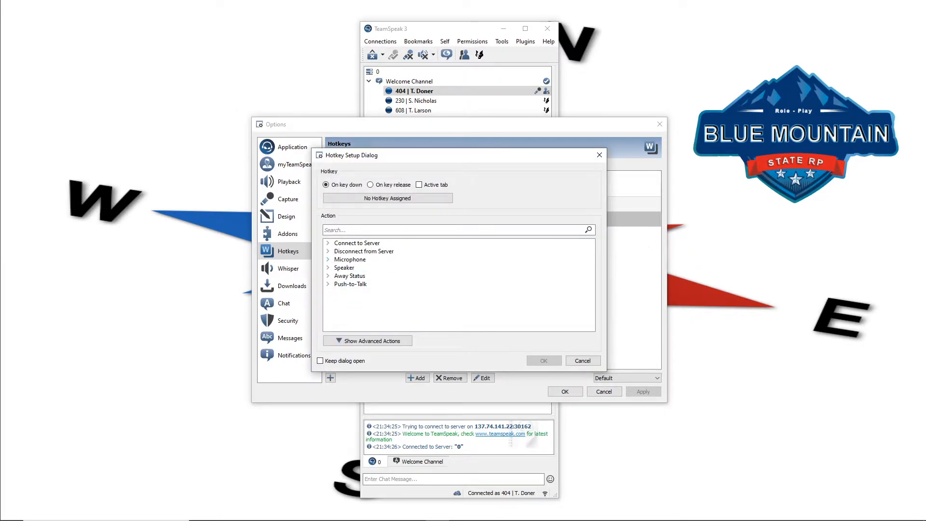
left_click(368, 341)
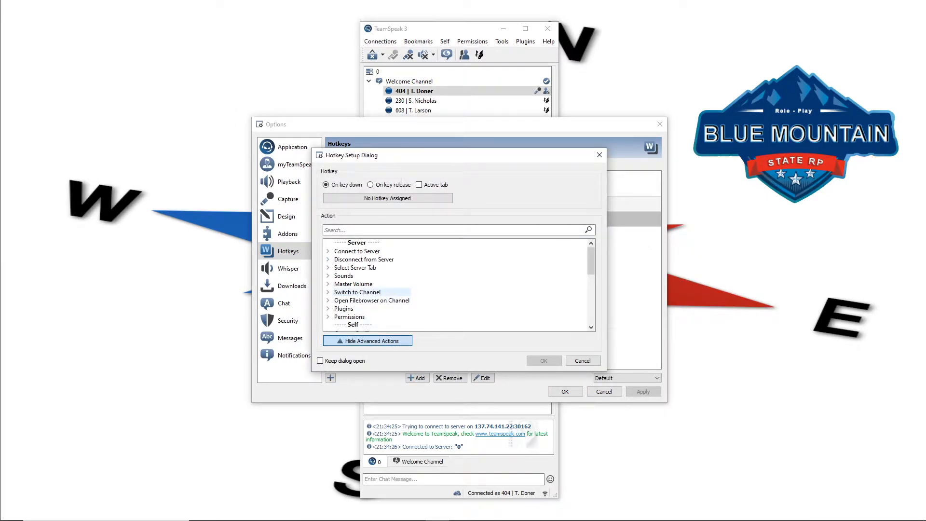
left_click(328, 292)
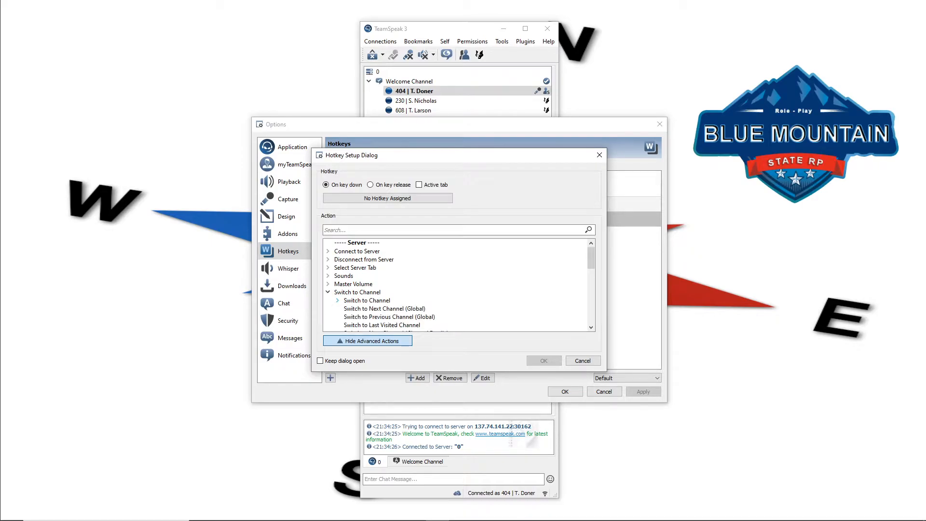
left_click(338, 300)
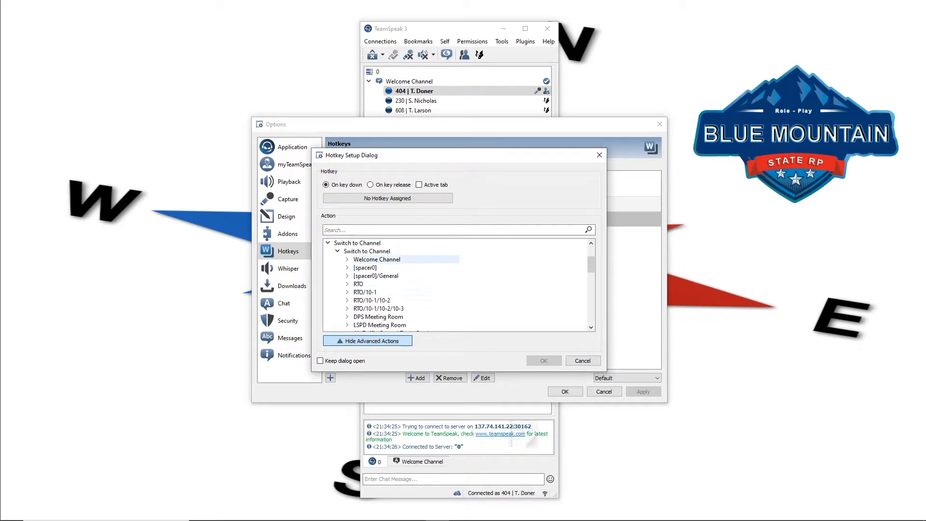
left_click(379, 309)
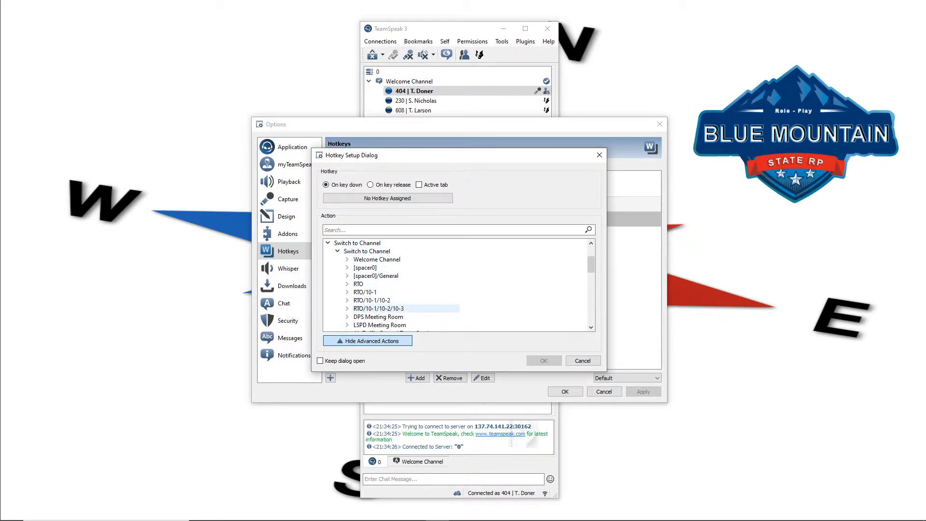
left_click(358, 284)
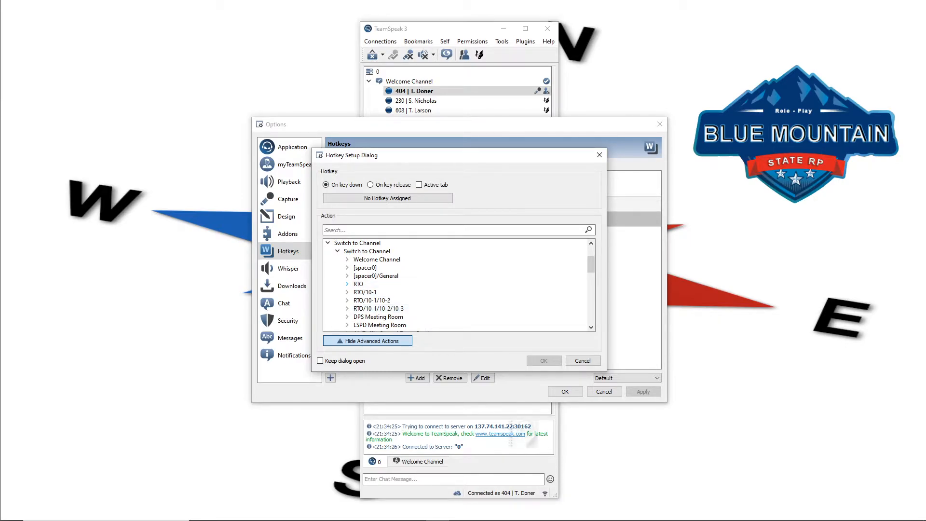
left_click(347, 284)
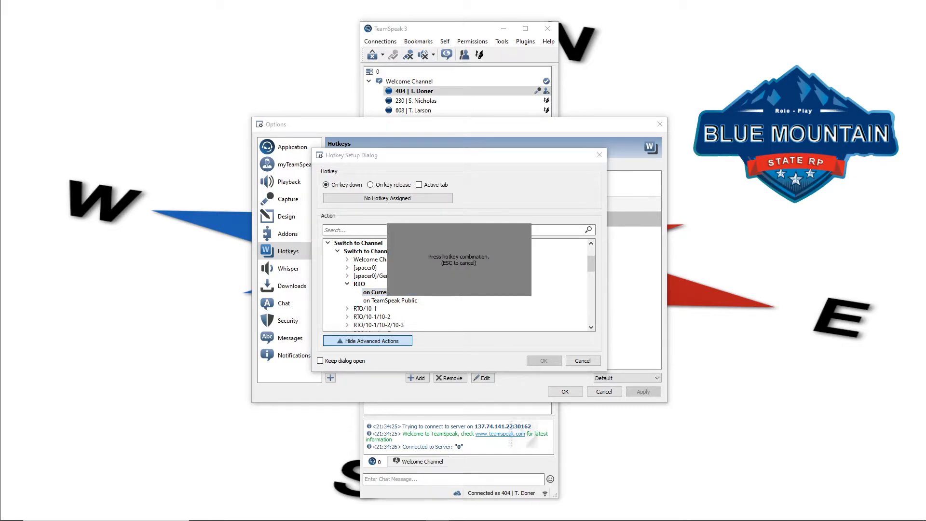
key("F9")
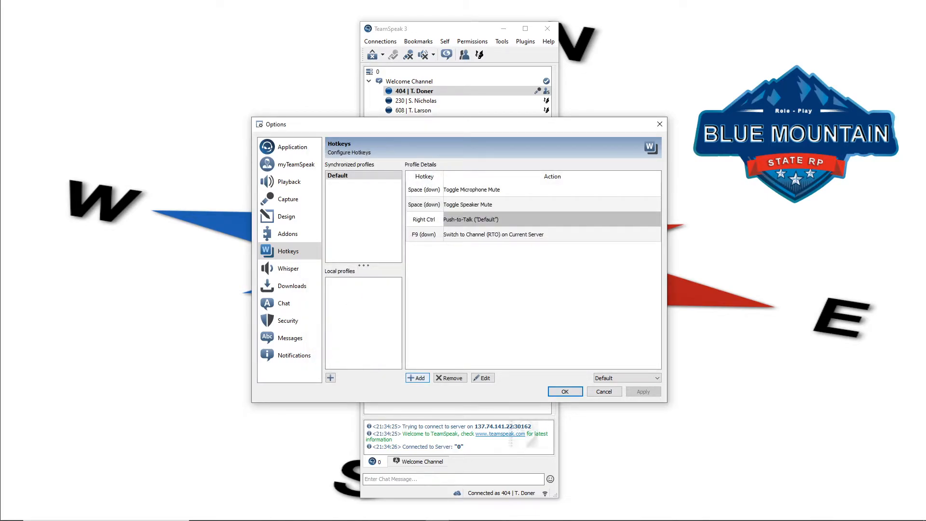
Add an F10 hotkey switching to the RTO/10-1 channel on the current server.
left_click(416, 378)
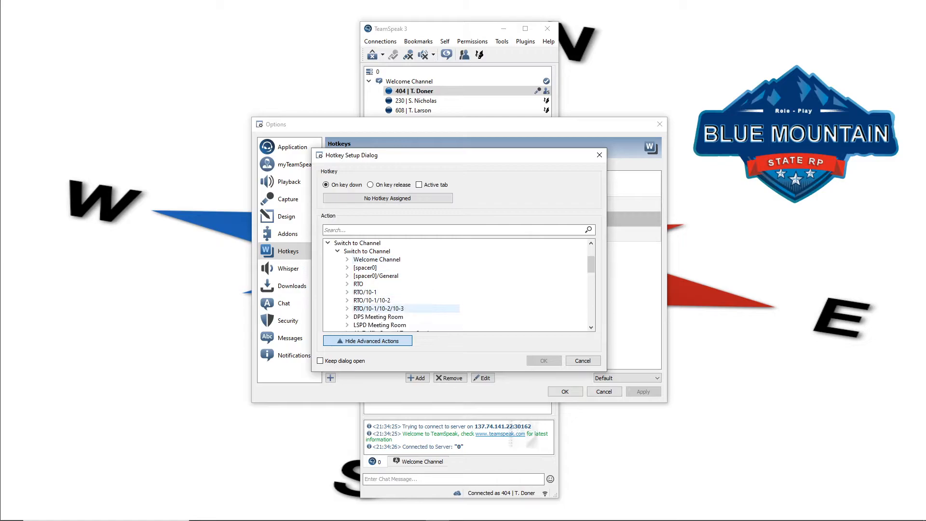
left_click(347, 291)
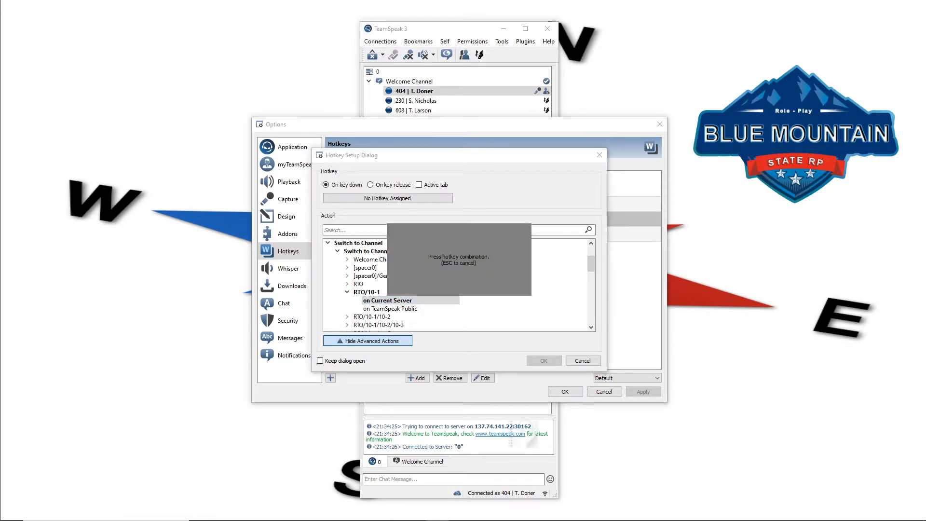
key("F10")
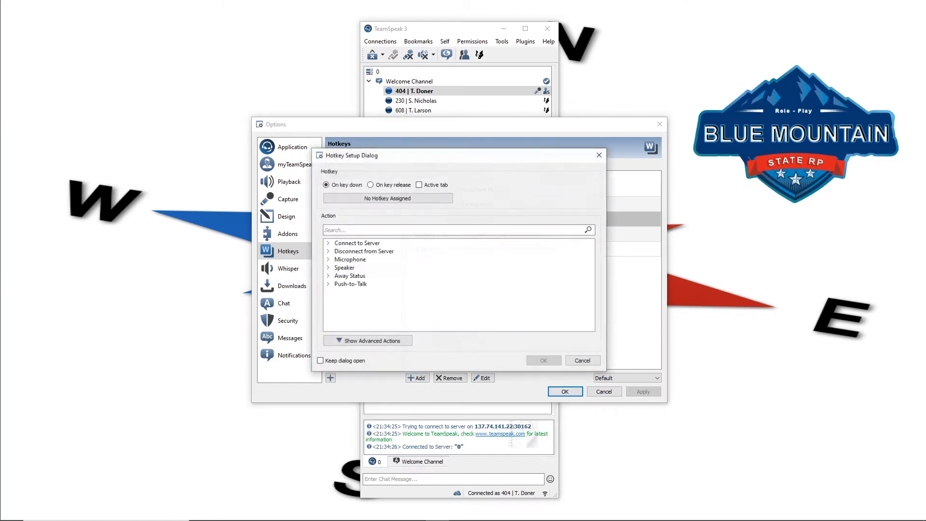
Add an F11 hotkey switching to the RTO/10-1/10-2 channel on the current server.
left_click(368, 341)
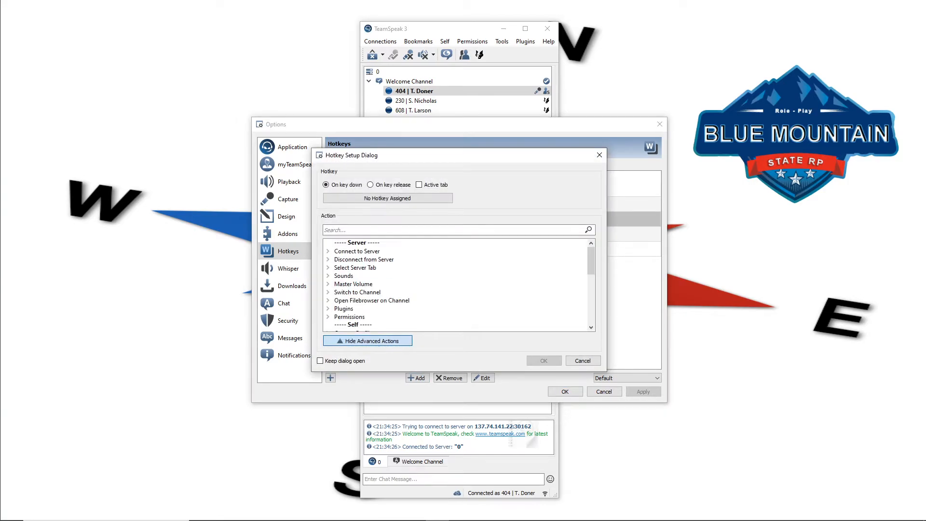
left_click(328, 291)
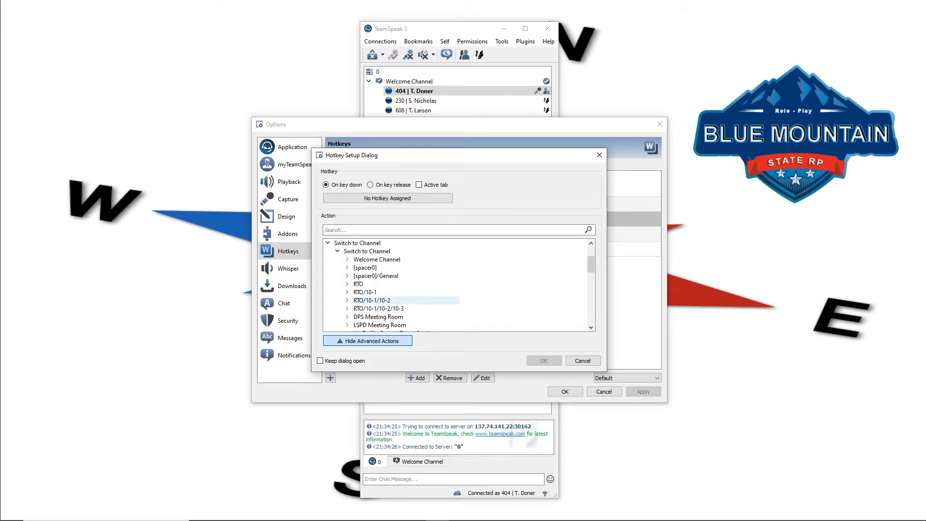
left_click(347, 300)
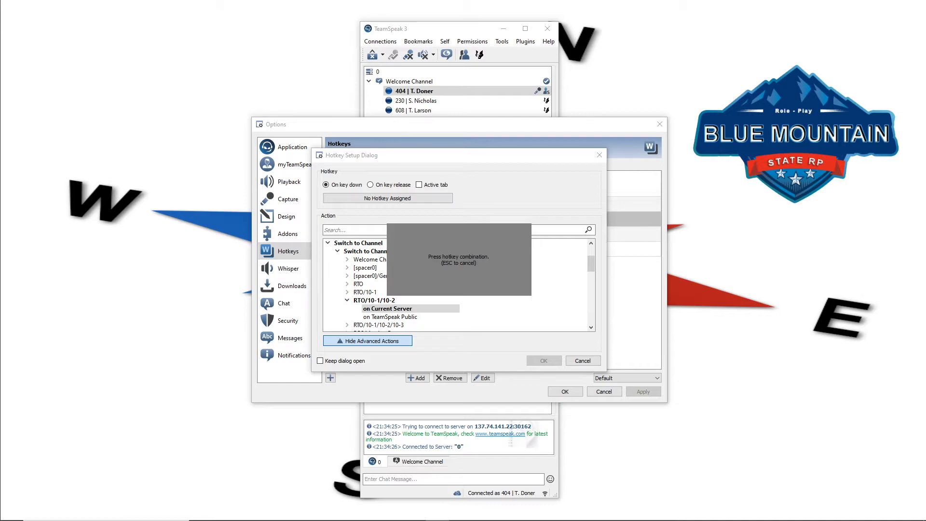
key("F11")
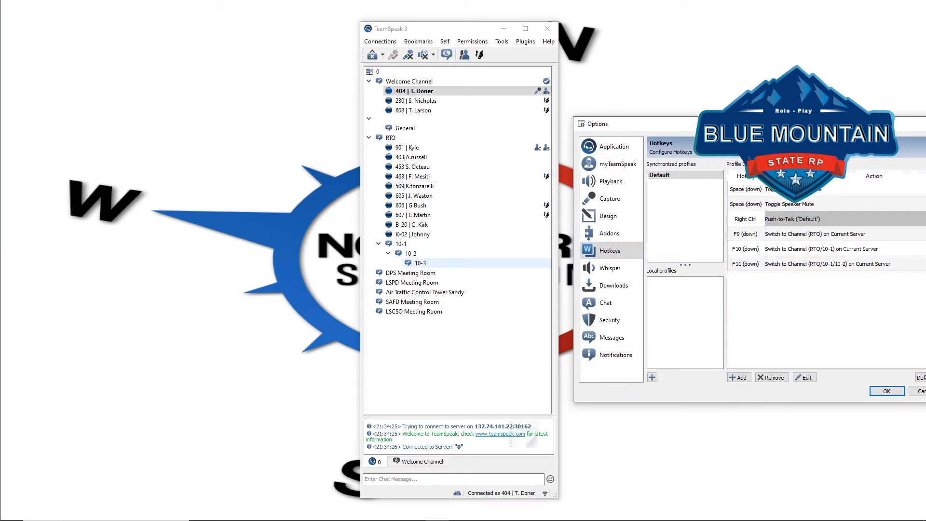
left_click(410, 272)
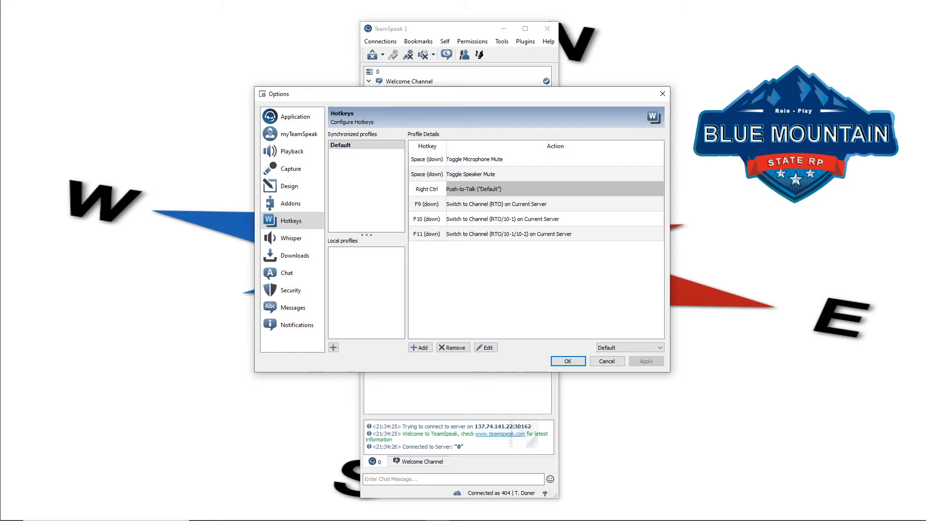
Save the hotkeys with OK and test them, hopping through 10-1, 10-2 and back into RTO.
left_click(567, 361)
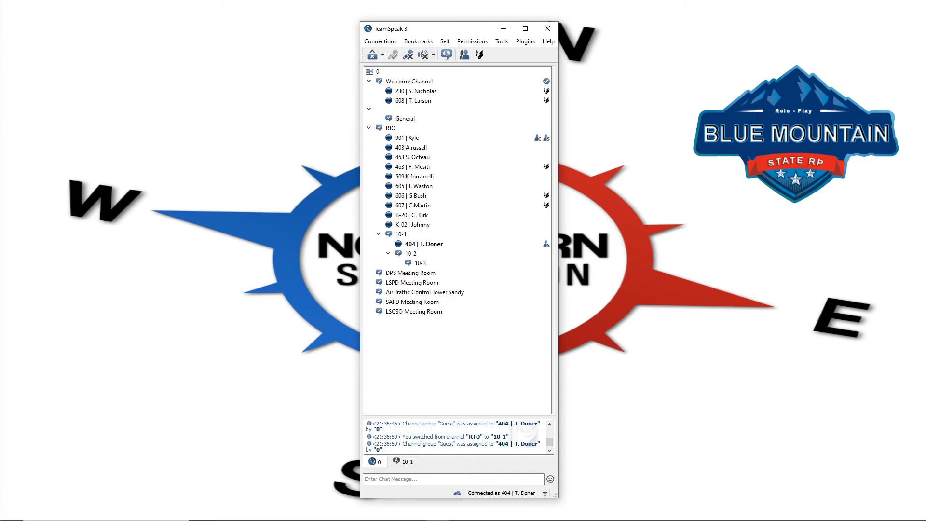
double_click(410, 253)
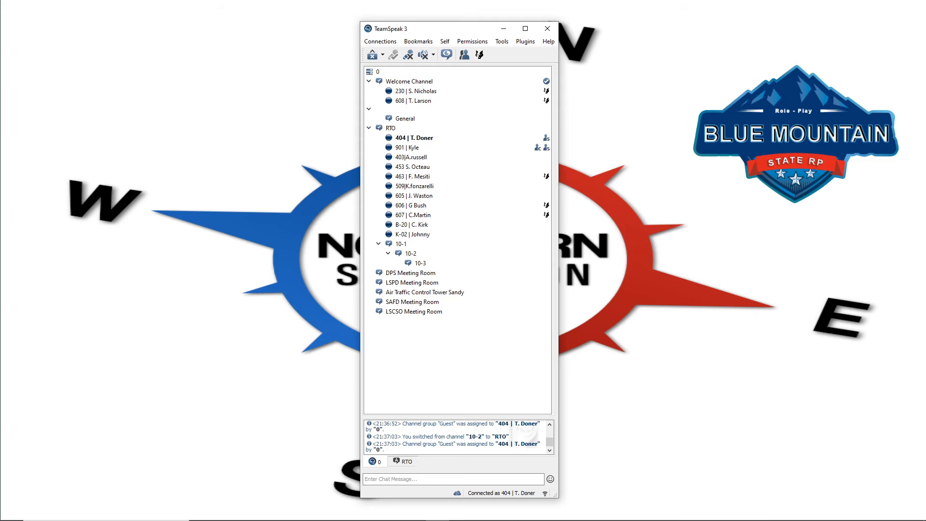
left_click(380, 41)
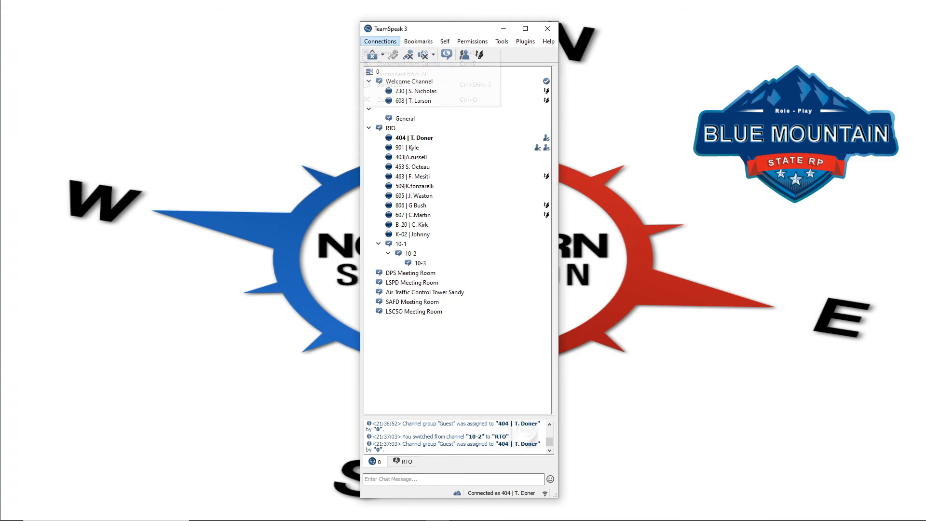